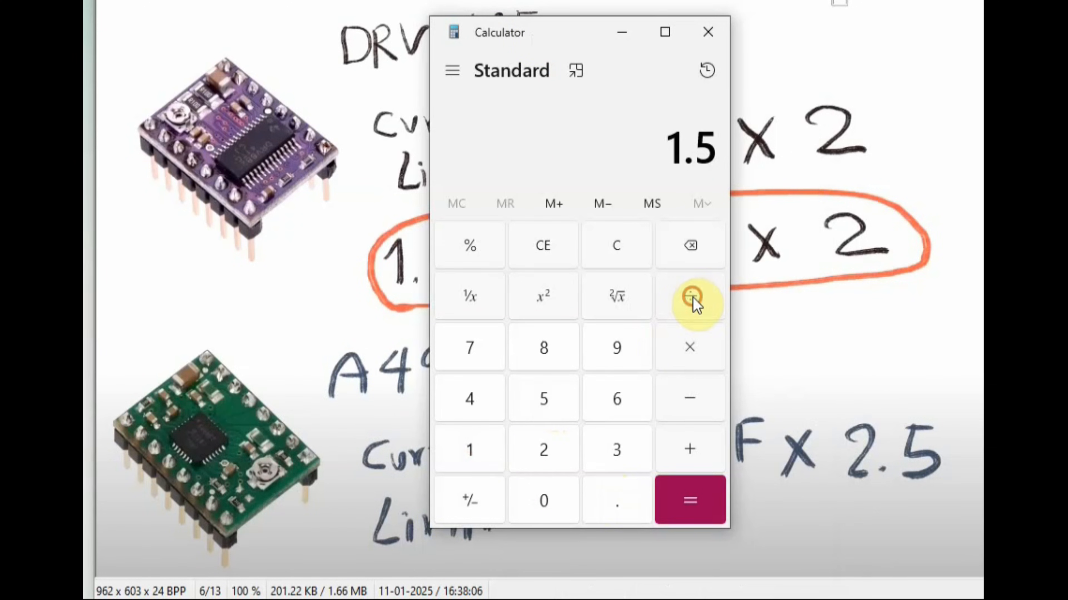
# Step: Divide 1.5 by 2.5 to get the 0.6 V reference, then close Calculator
pyautogui.click(689, 295)
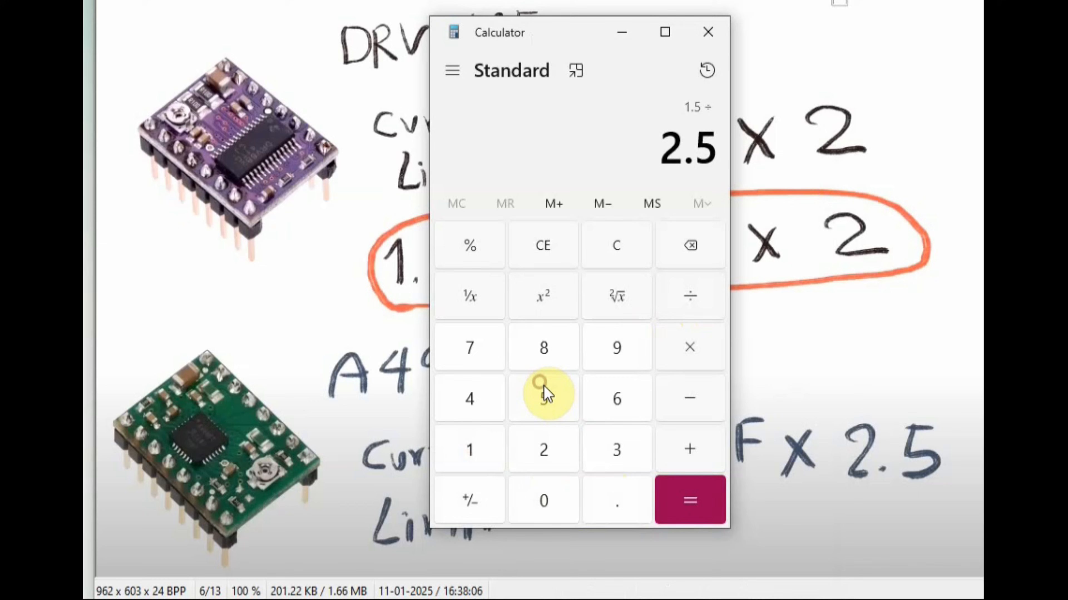
pyautogui.click(689, 500)
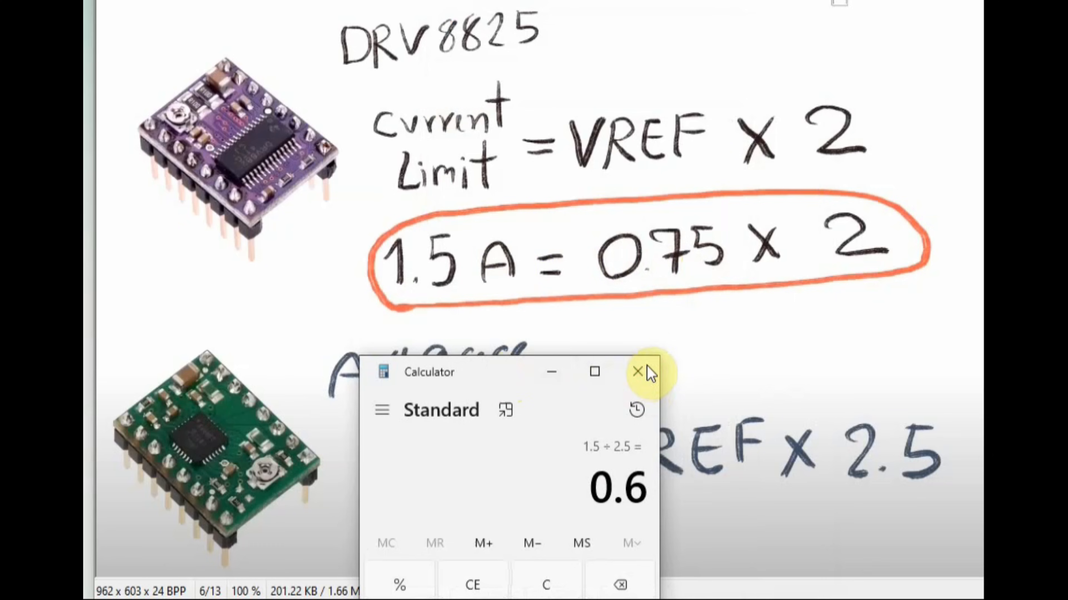
pyautogui.click(637, 372)
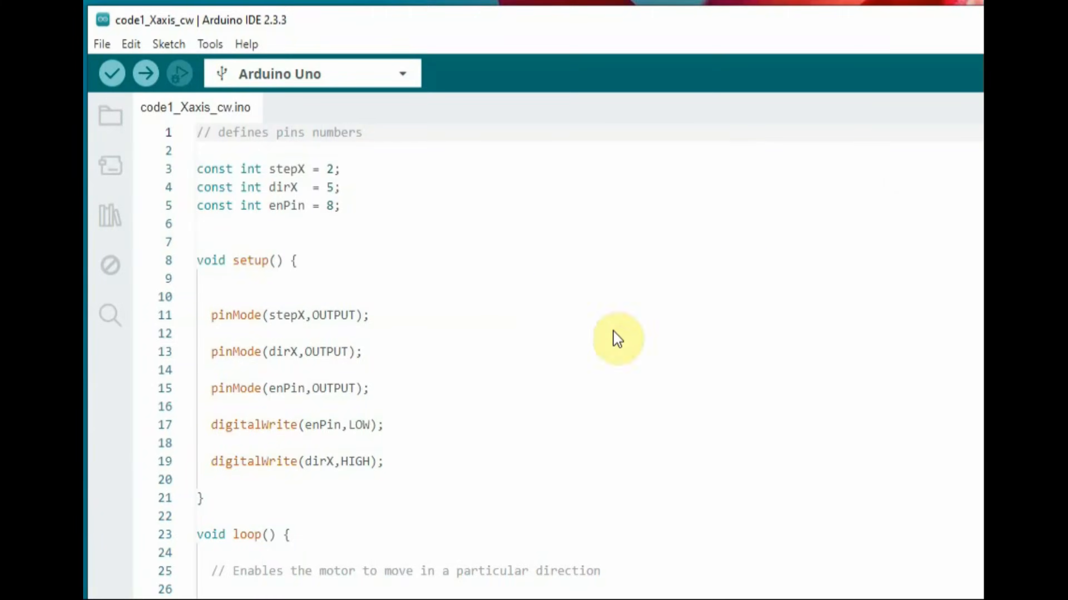
pyautogui.moveTo(203, 172)
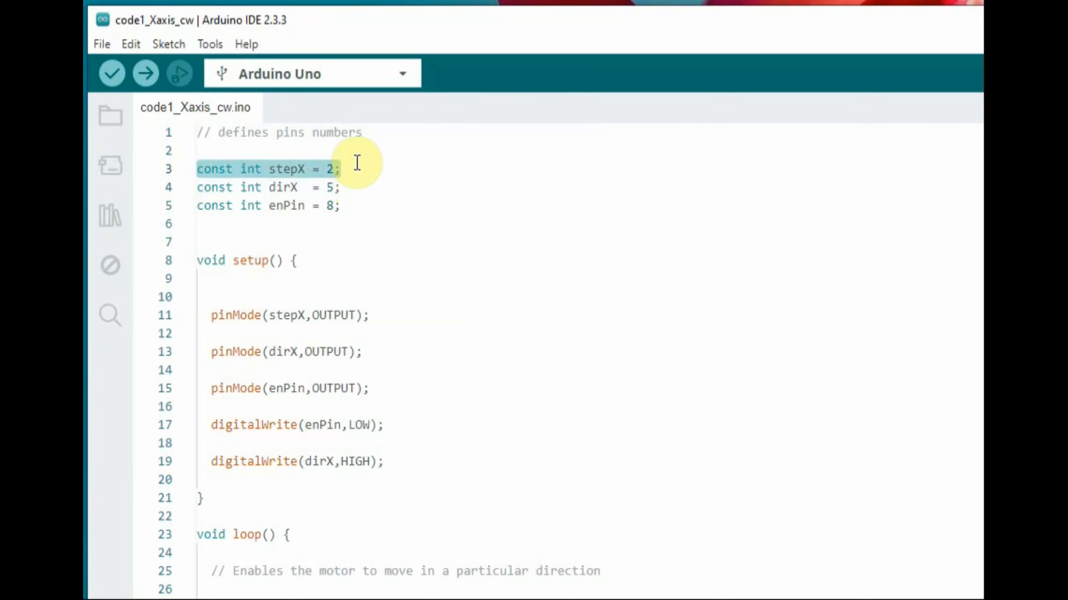
pyautogui.moveTo(338, 169); pyautogui.dragTo(339, 206)
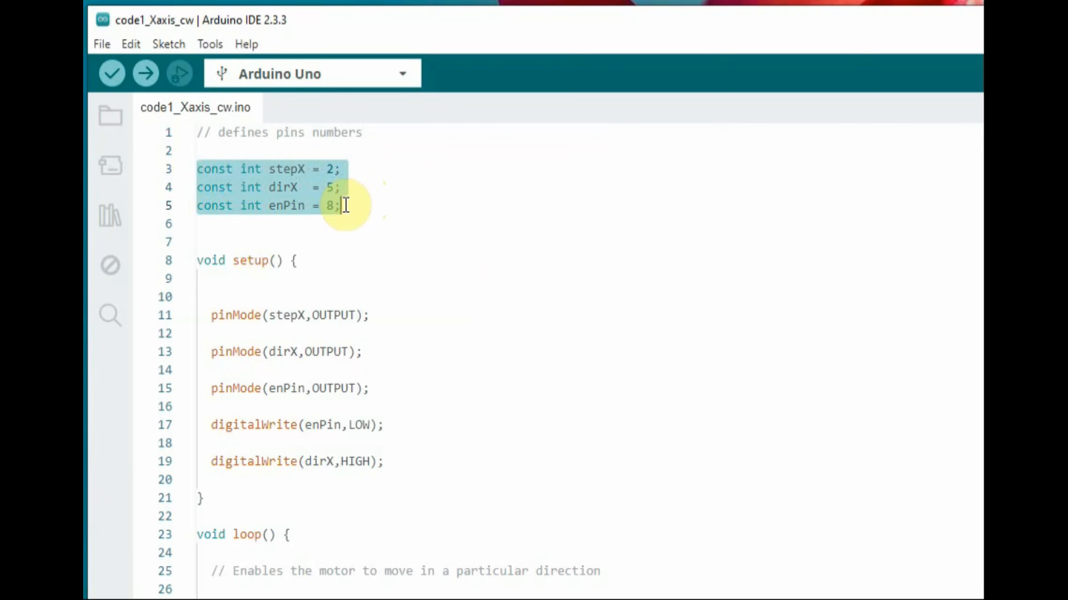
pyautogui.press('Backspace')
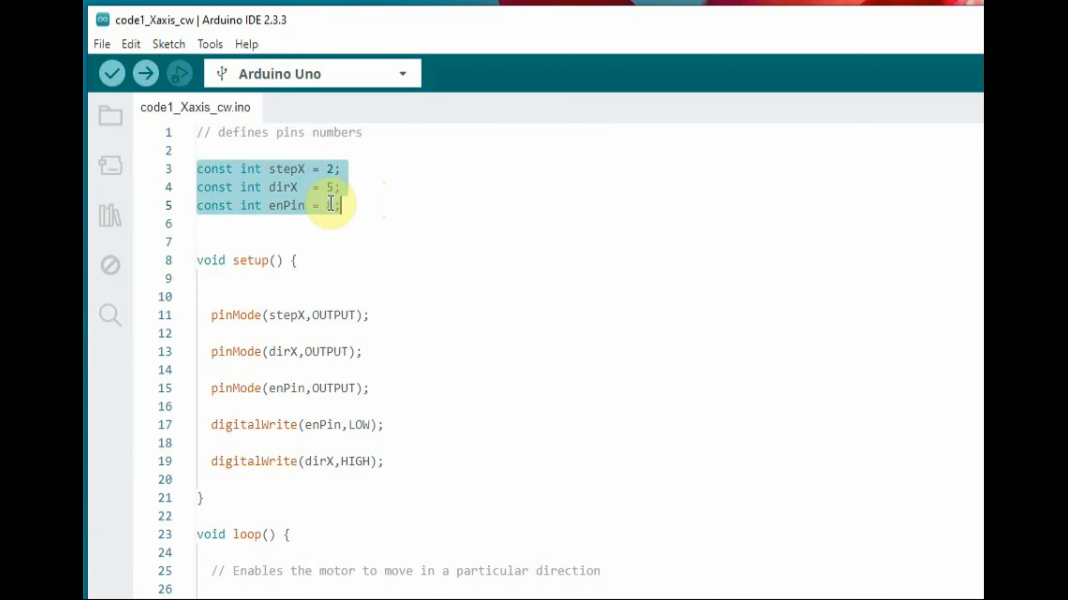
pyautogui.write('8')
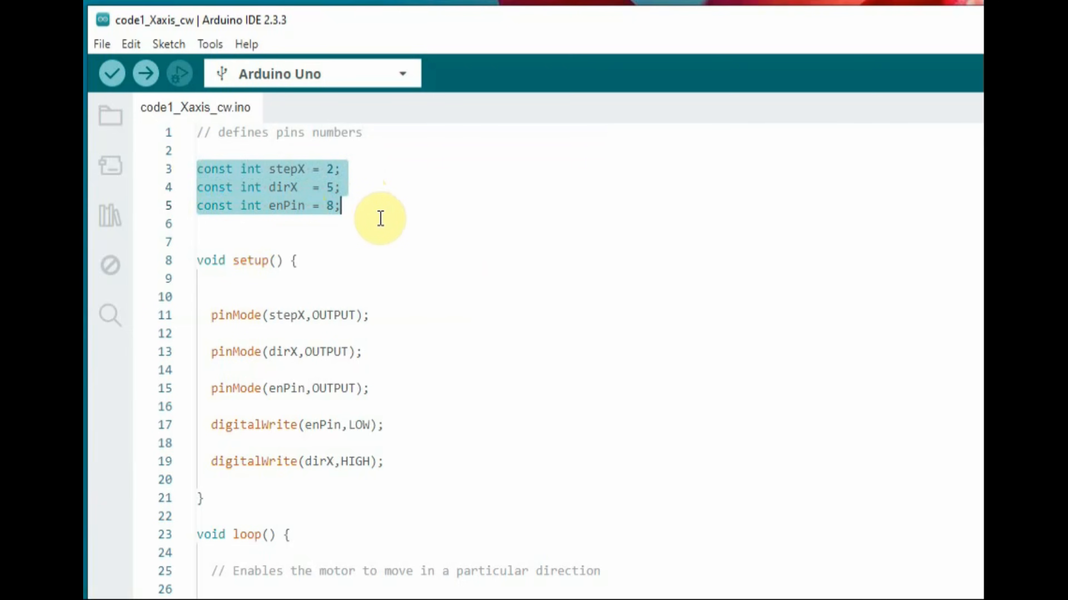
pyautogui.moveTo(367, 227)
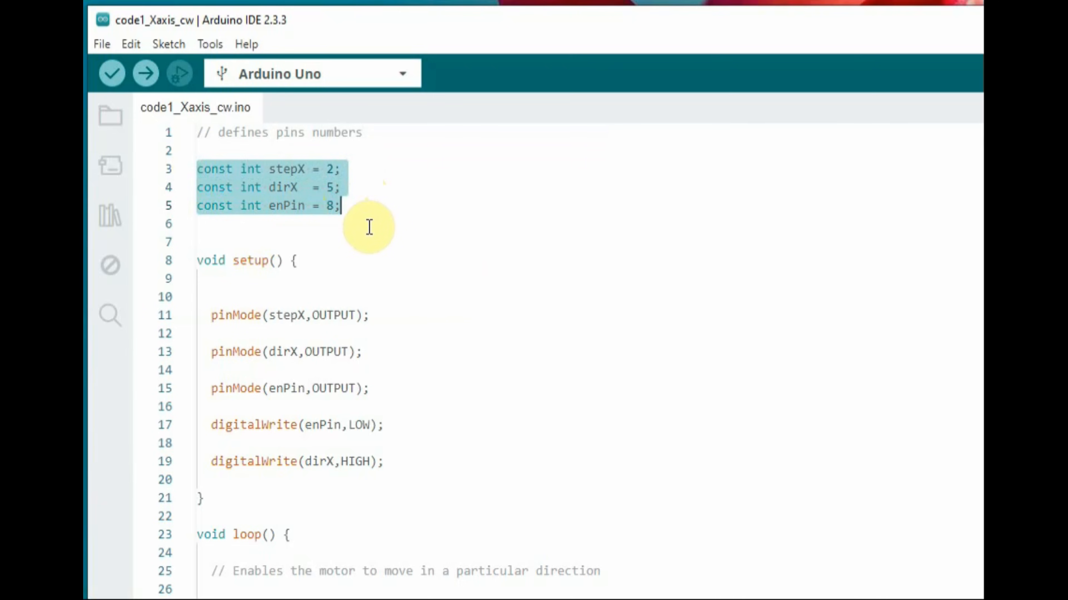
pyautogui.moveTo(239, 324)
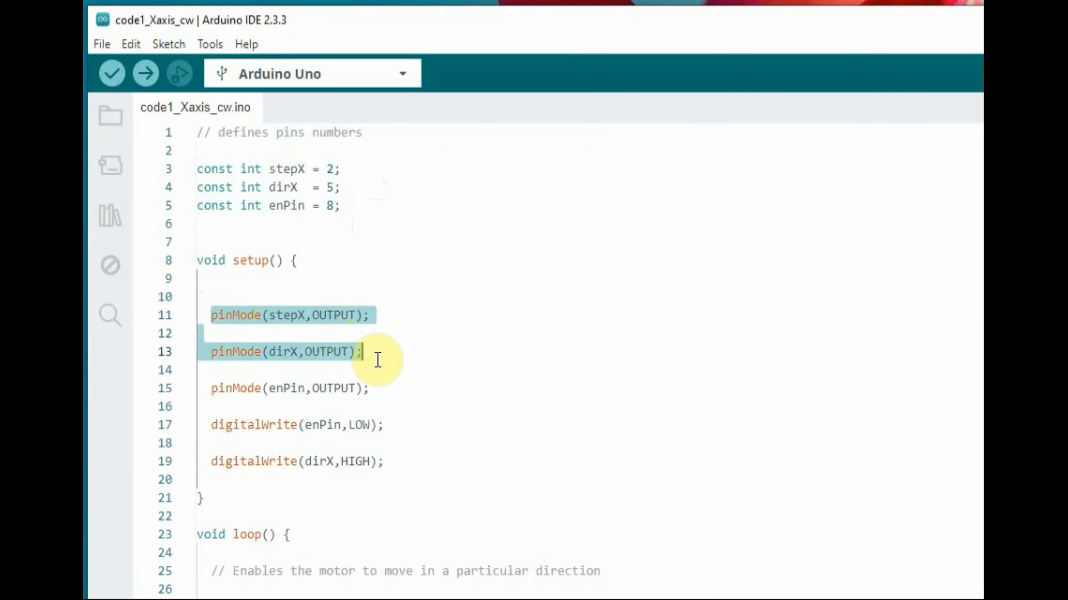
pyautogui.click(371, 388)
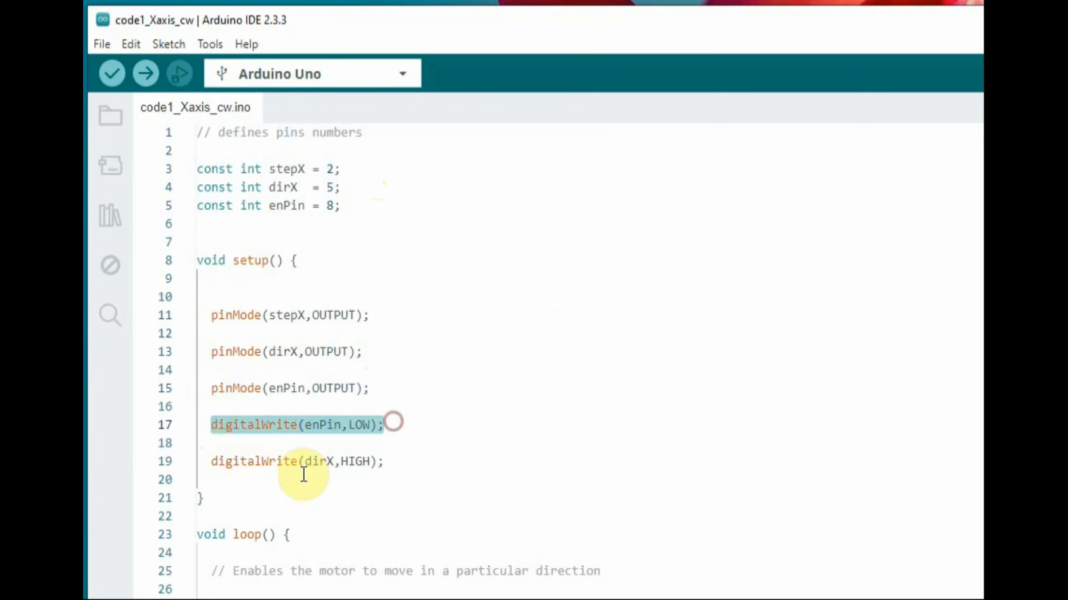
pyautogui.scroll(-3)
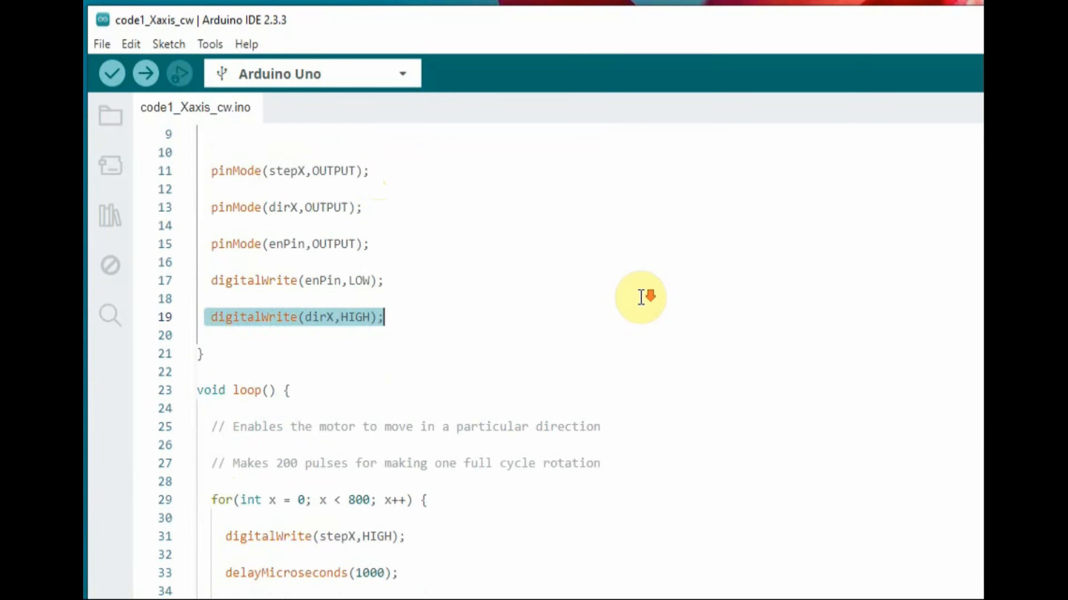
pyautogui.scroll(-3)
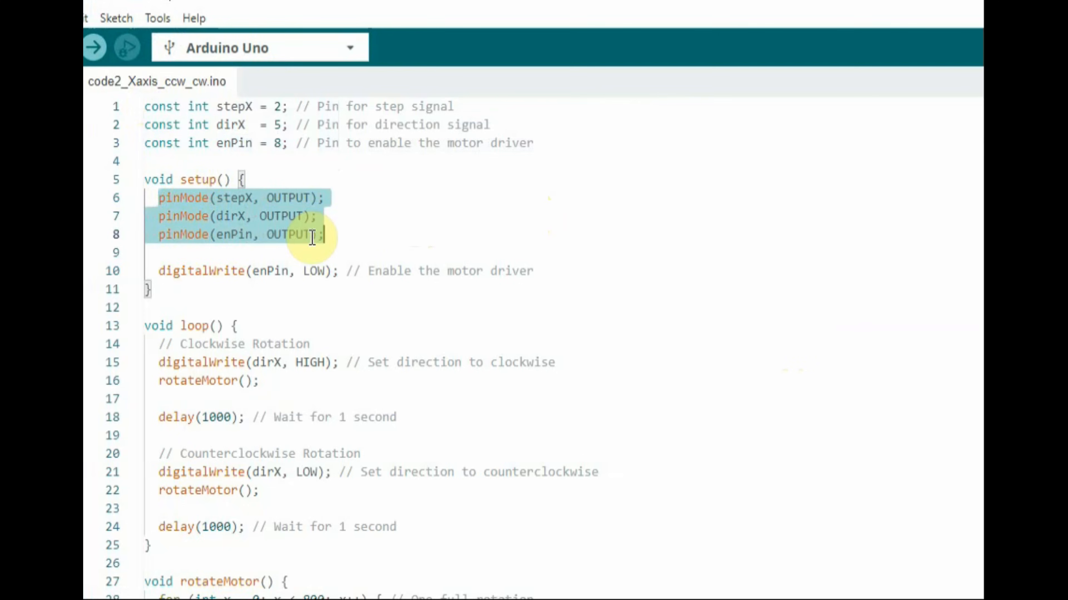
pyautogui.scroll(-3)
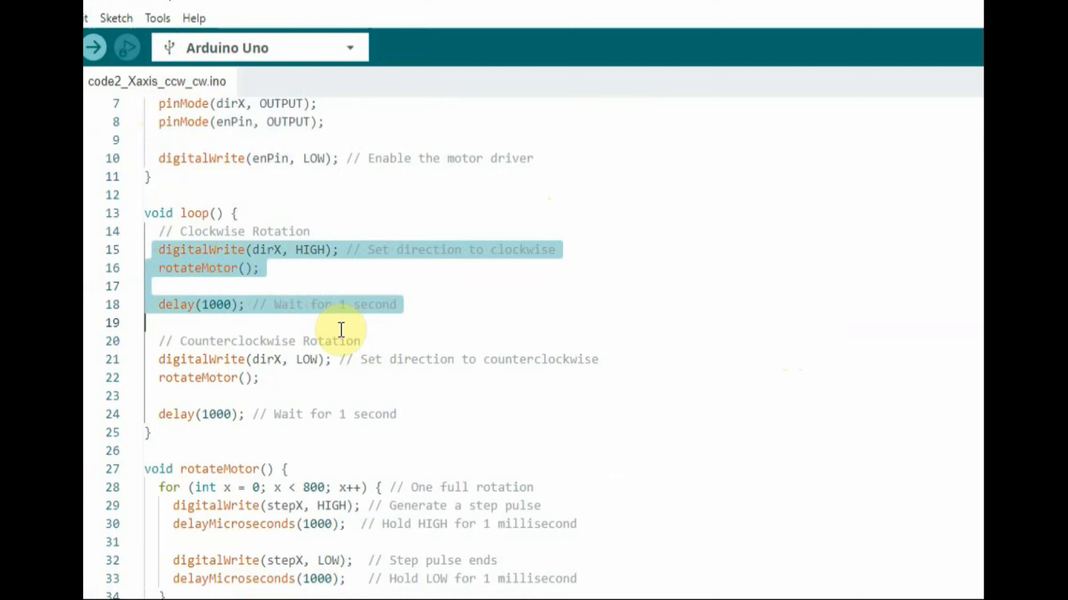
pyautogui.click(727, 414)
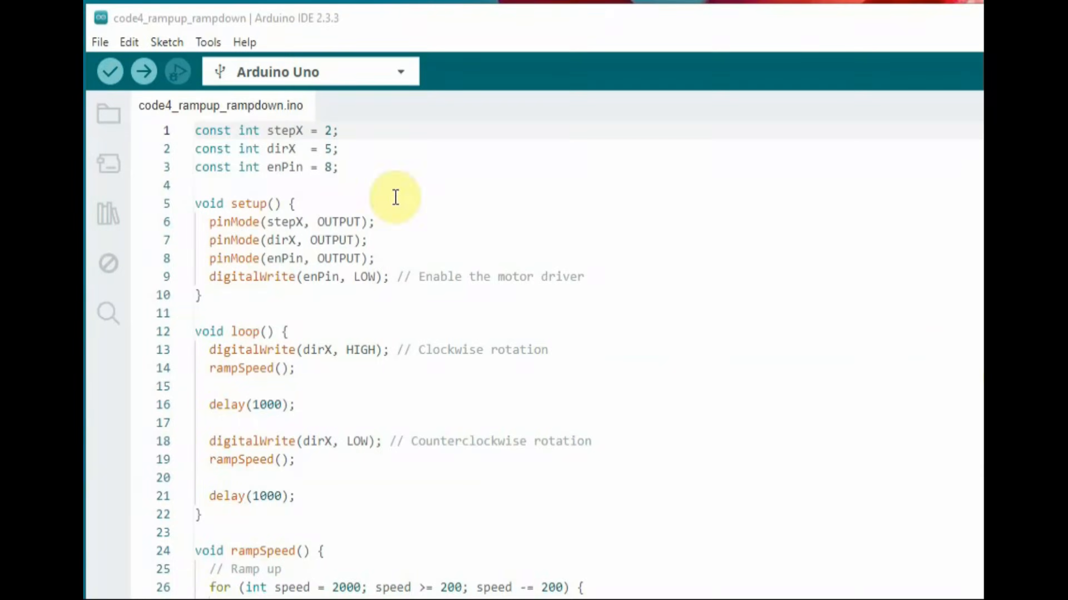
pyautogui.moveTo(219, 221)
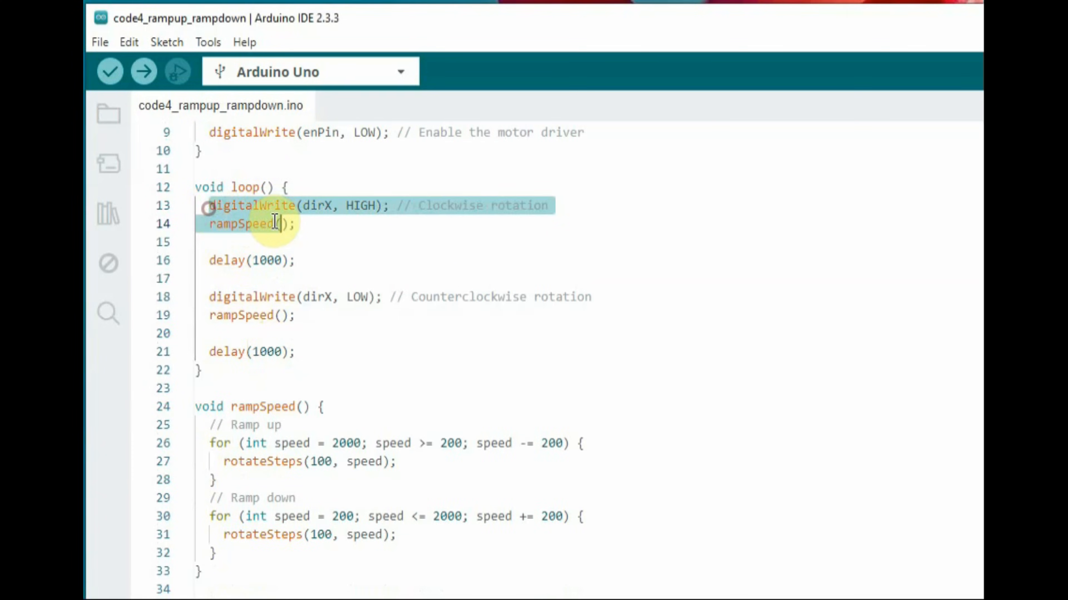
pyautogui.scroll(-3)
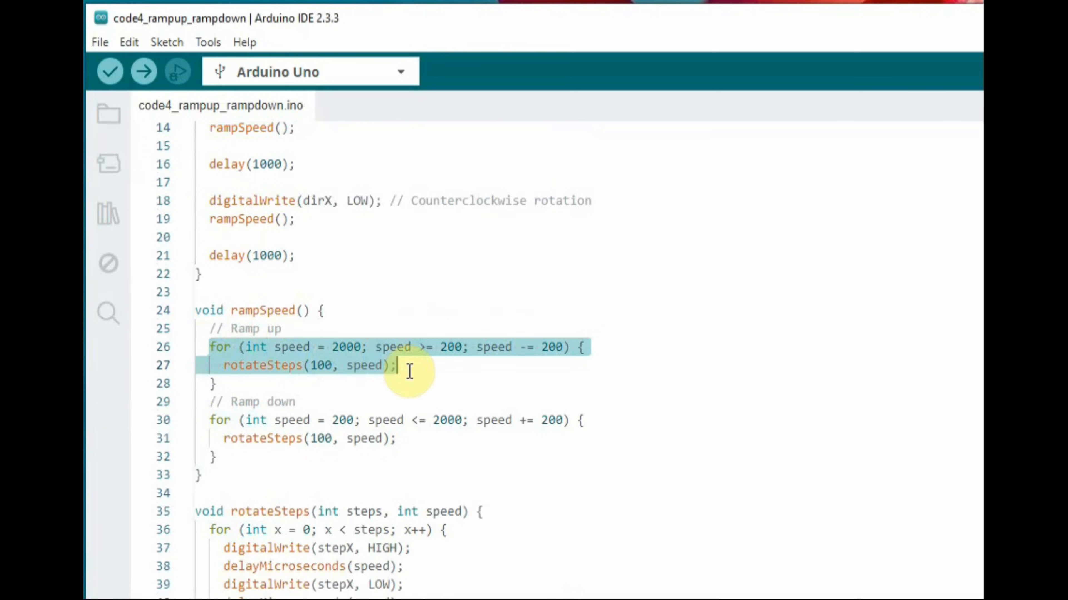
pyautogui.moveTo(222, 436)
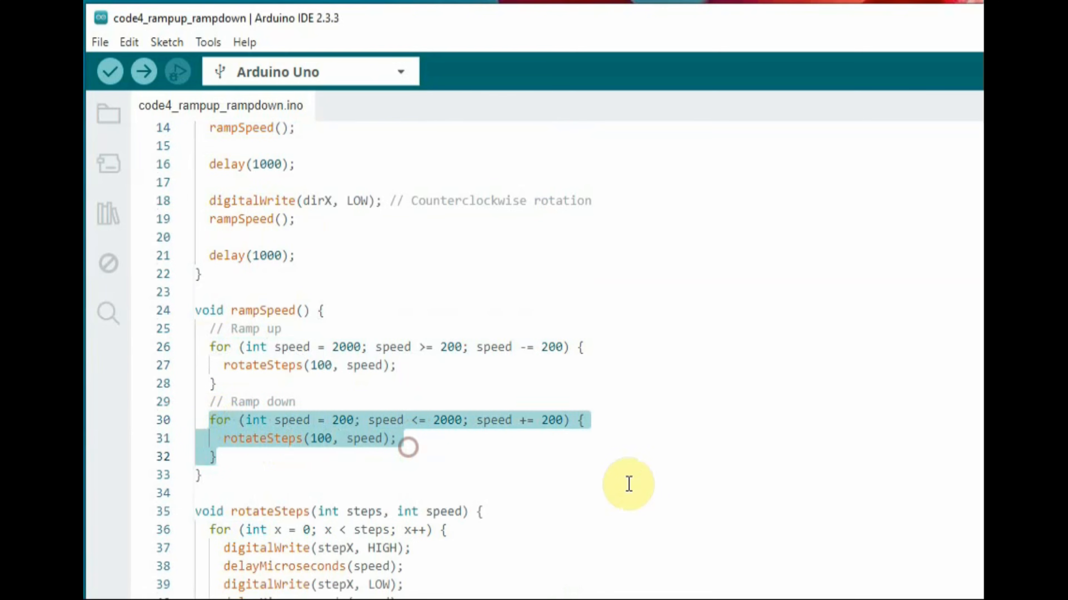
pyautogui.click(203, 512)
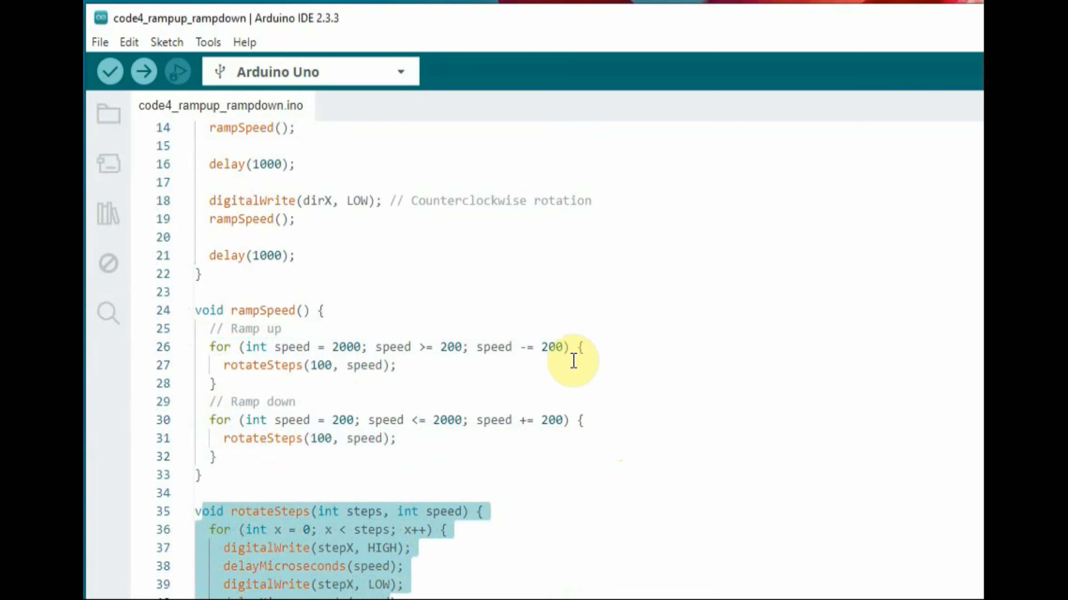
pyautogui.moveTo(461, 306)
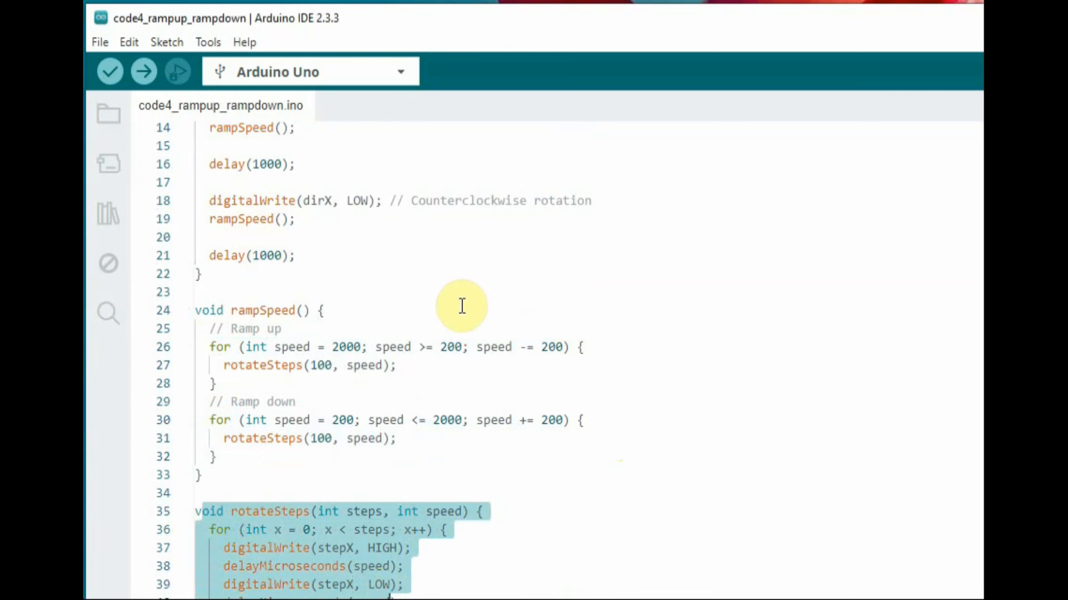
pyautogui.scroll(3)
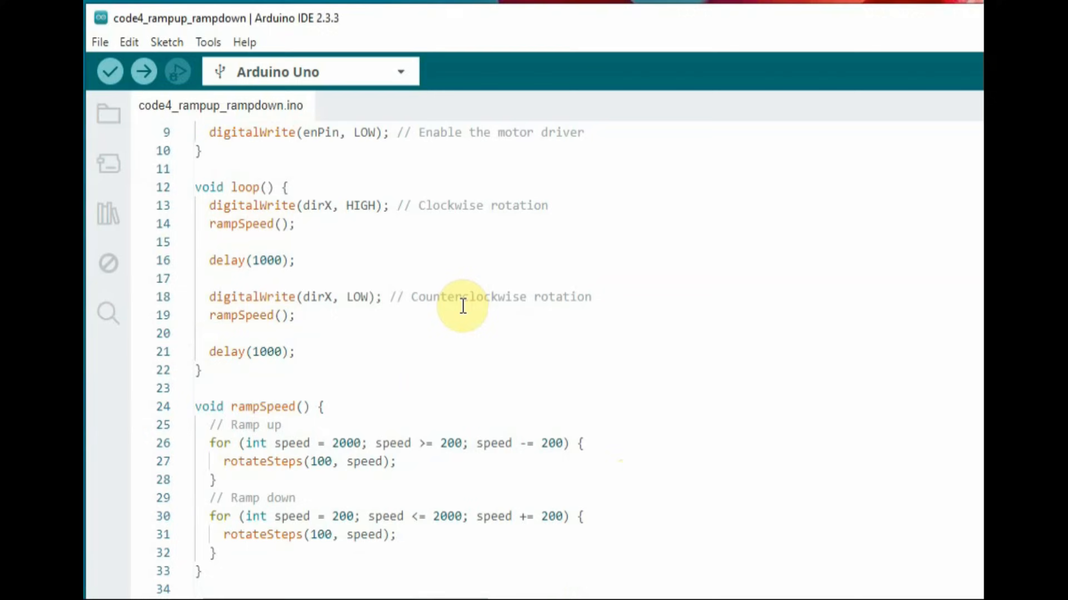
pyautogui.moveTo(587, 355)
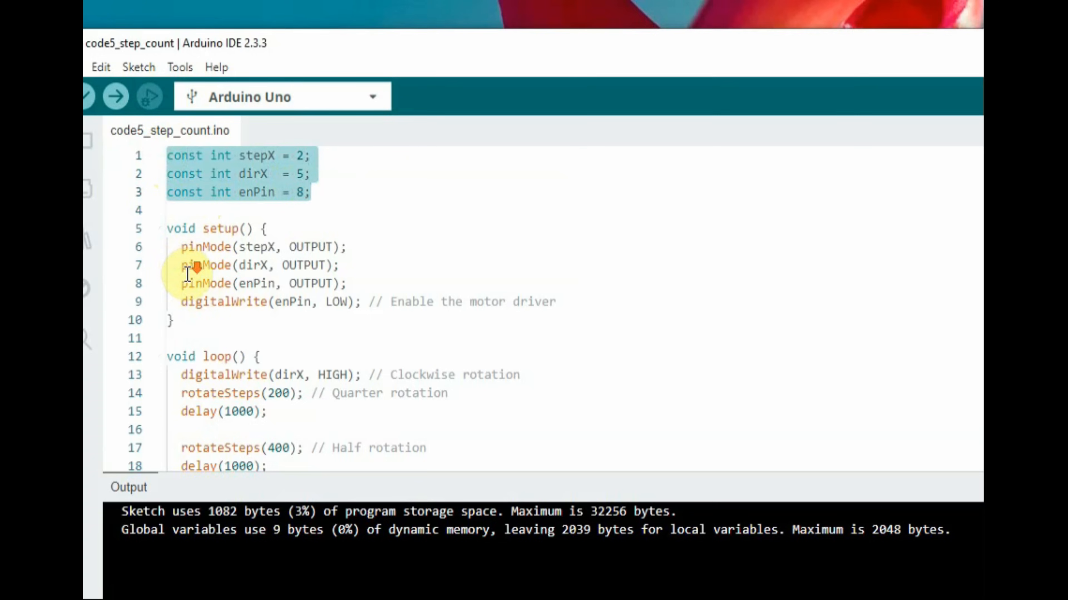
# Step: Review code5_step_count.ino's quarter, half and full rotations and upload it to the Arduino Uno
pyautogui.scroll(-3)
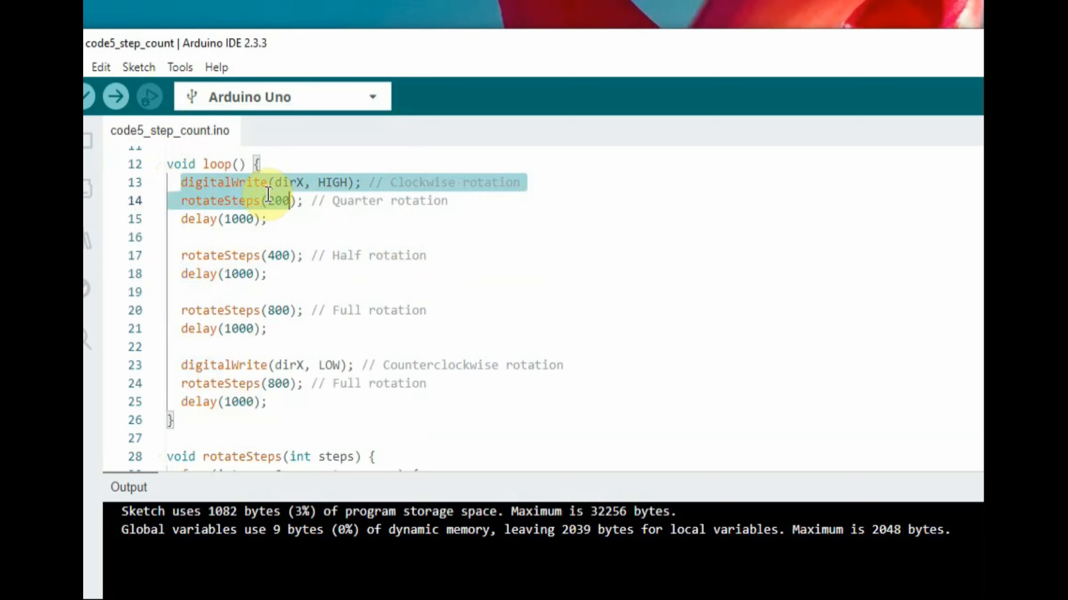
pyautogui.click(182, 255)
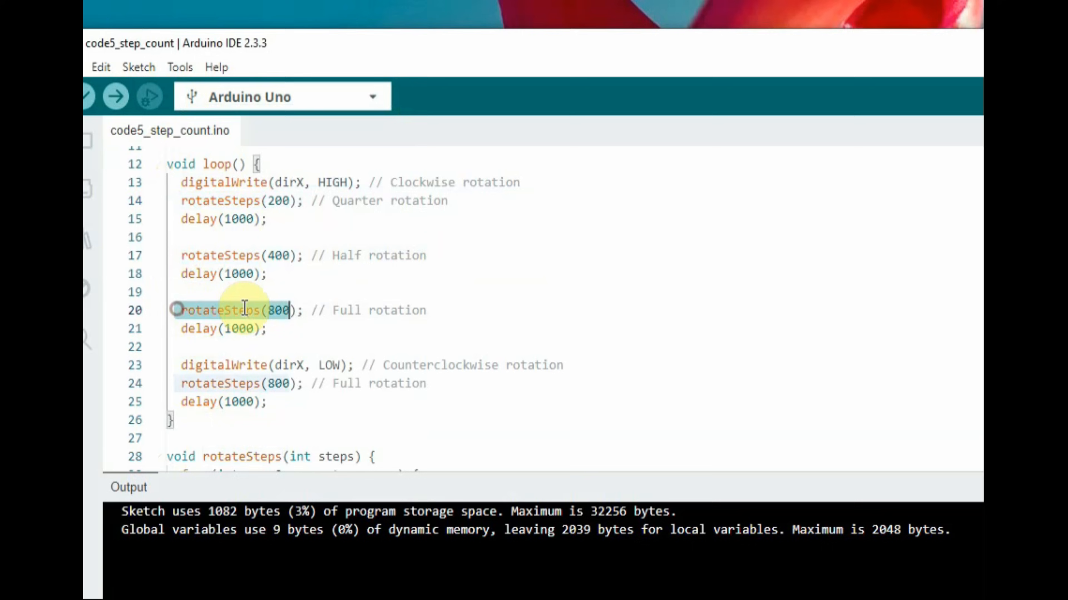
pyautogui.click(289, 384)
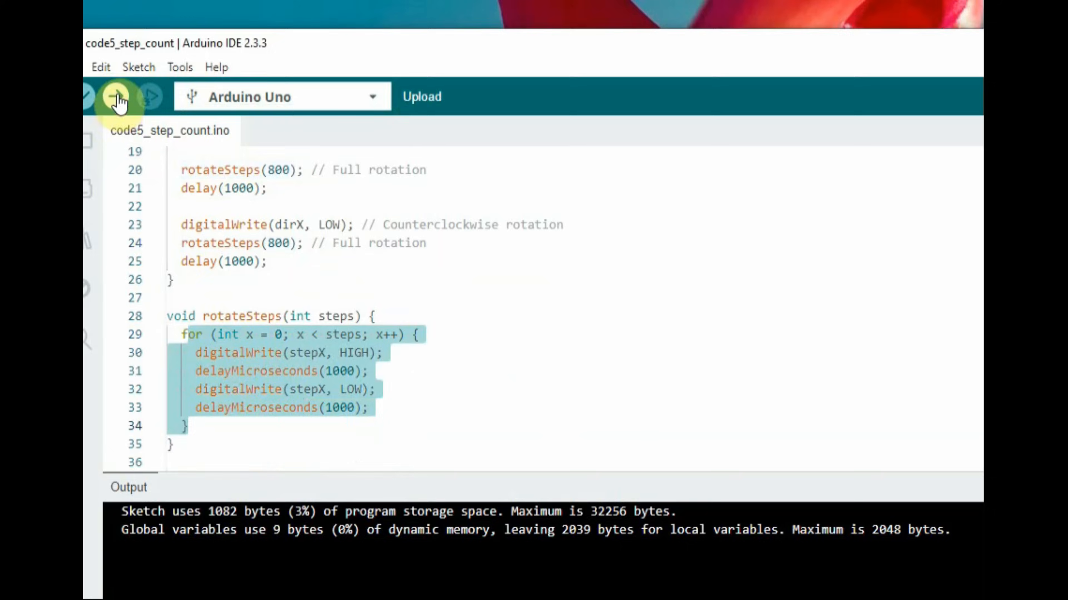
pyautogui.click(116, 97)
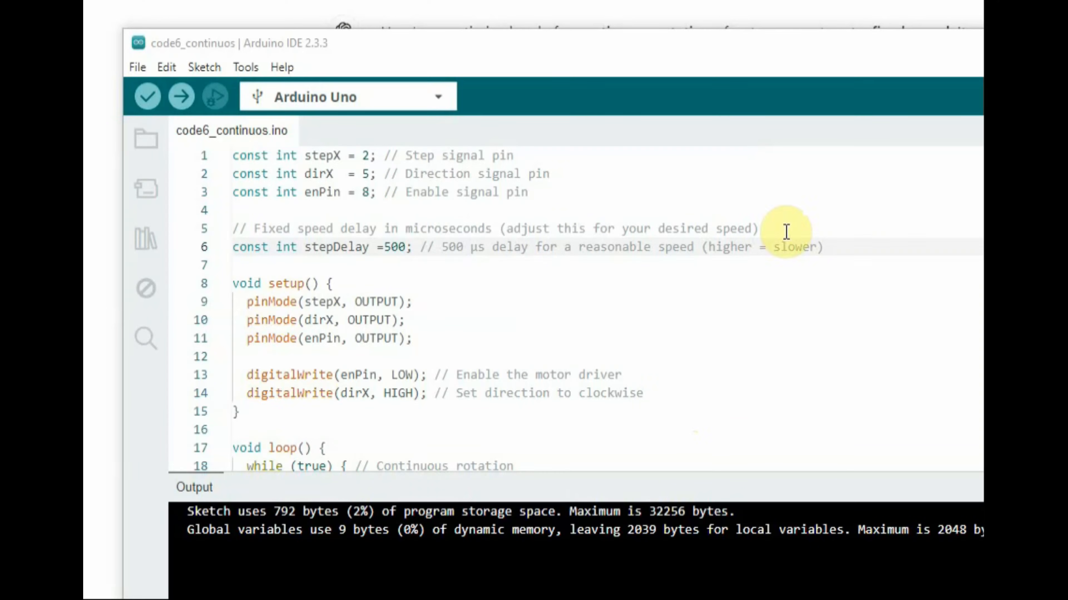
pyautogui.click(235, 155)
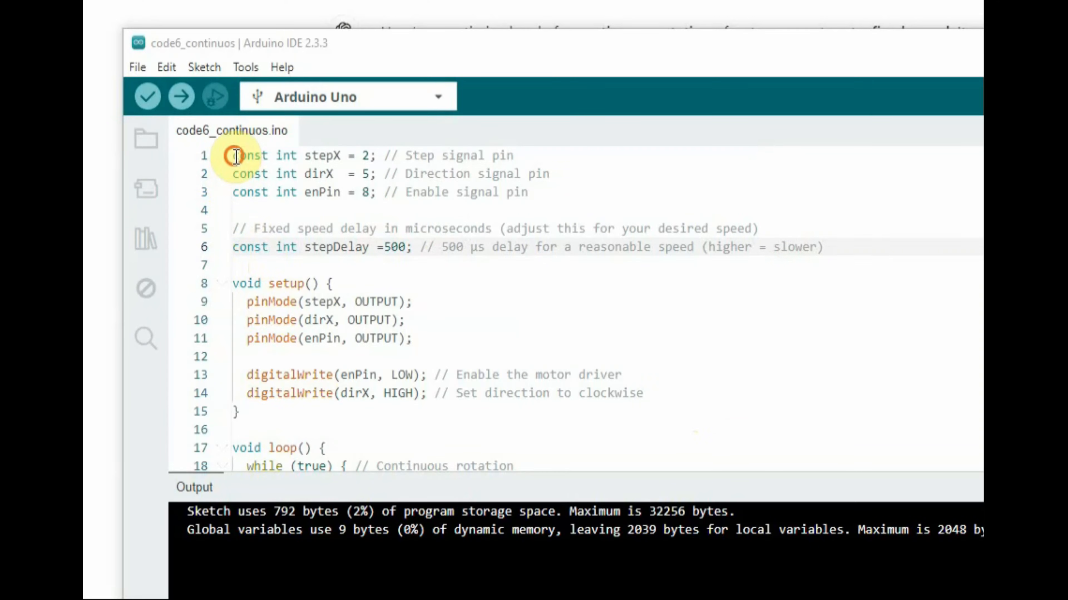
pyautogui.moveTo(239, 246)
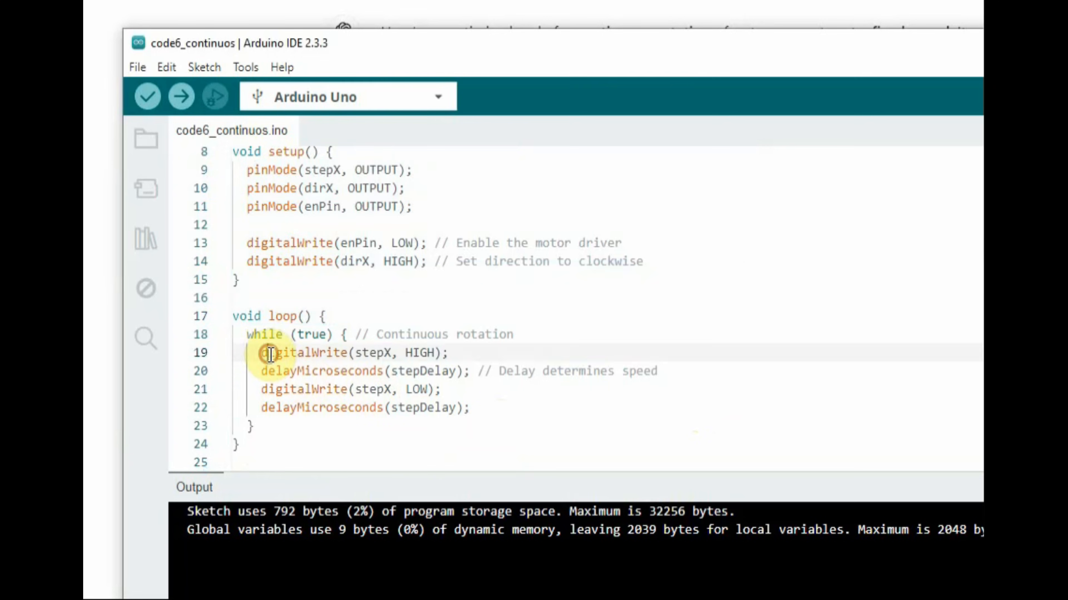
pyautogui.scroll(3)
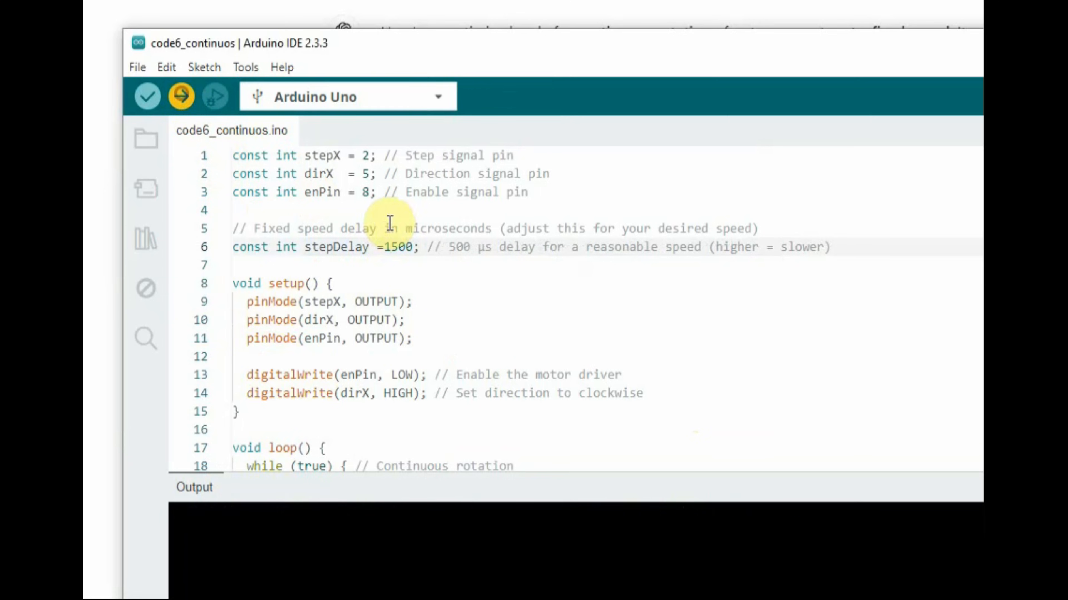
# Step: Upload the continuous-rotation sketch with stepDelay 1500 to the Arduino Uno
pyautogui.click(180, 95)
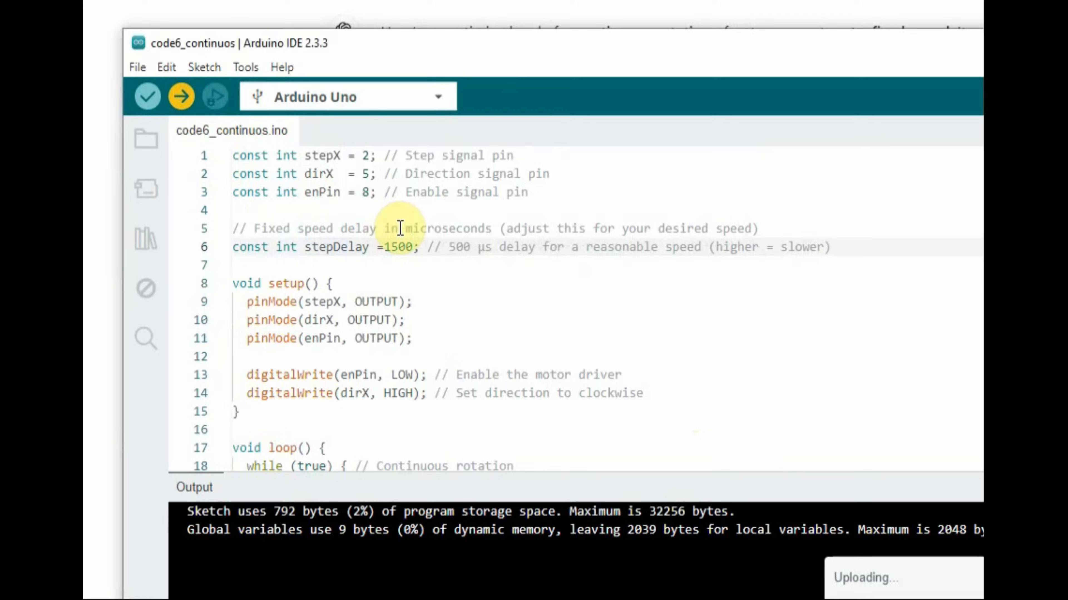